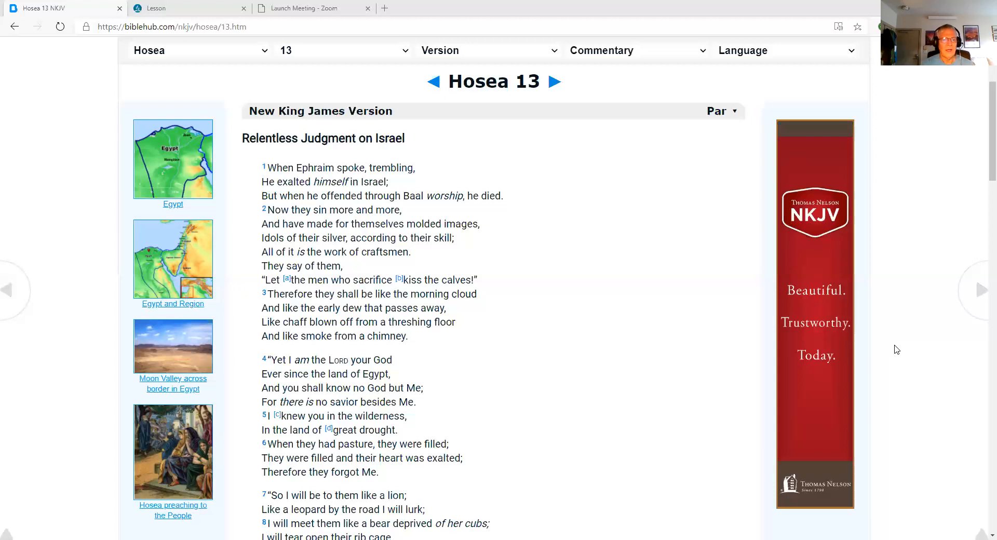
mouse_move(983, 385)
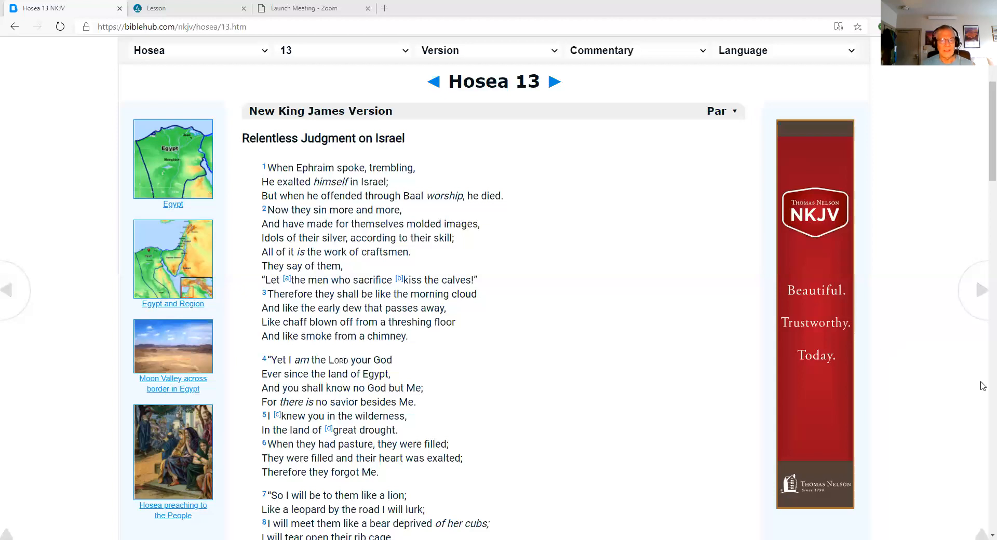
mouse_move(983, 410)
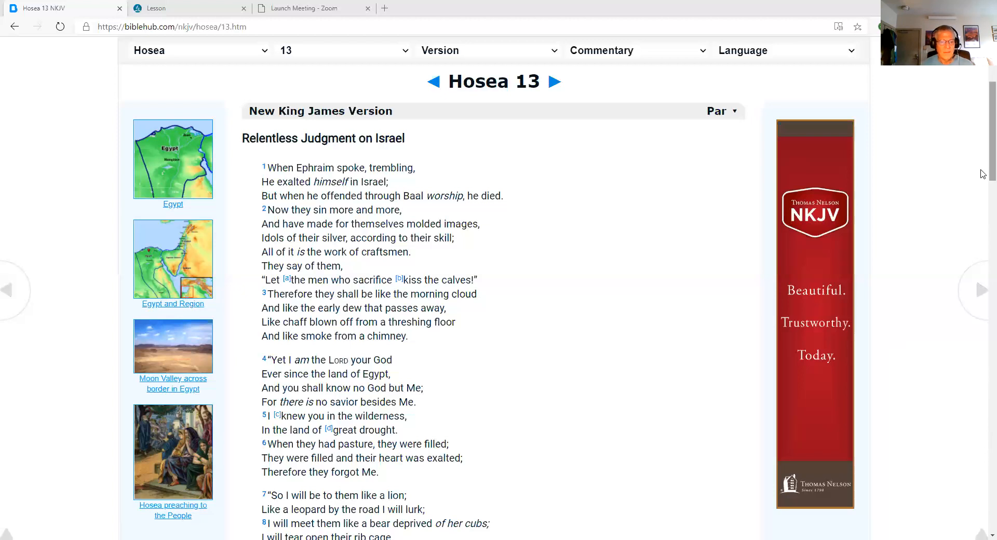
Scroll through Hosea 13 NKJV, reading verses 1 to 15 on ransom from death.
scroll("down", 3)
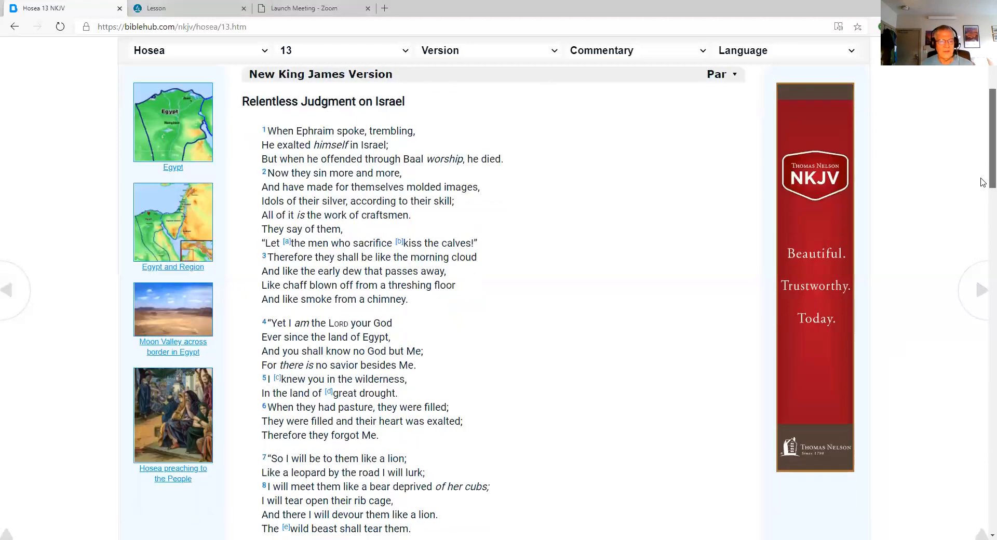
scroll("down", 3)
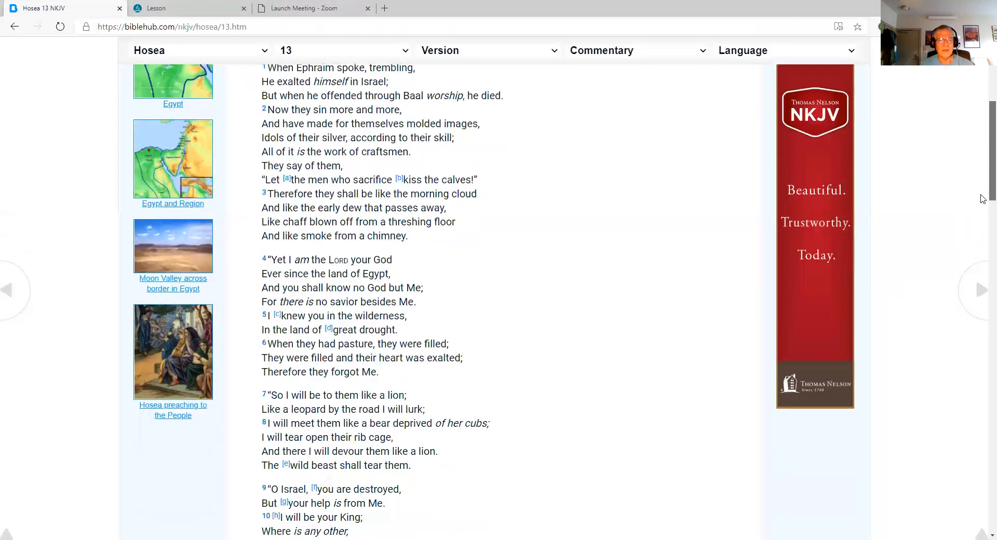
scroll("down", 3)
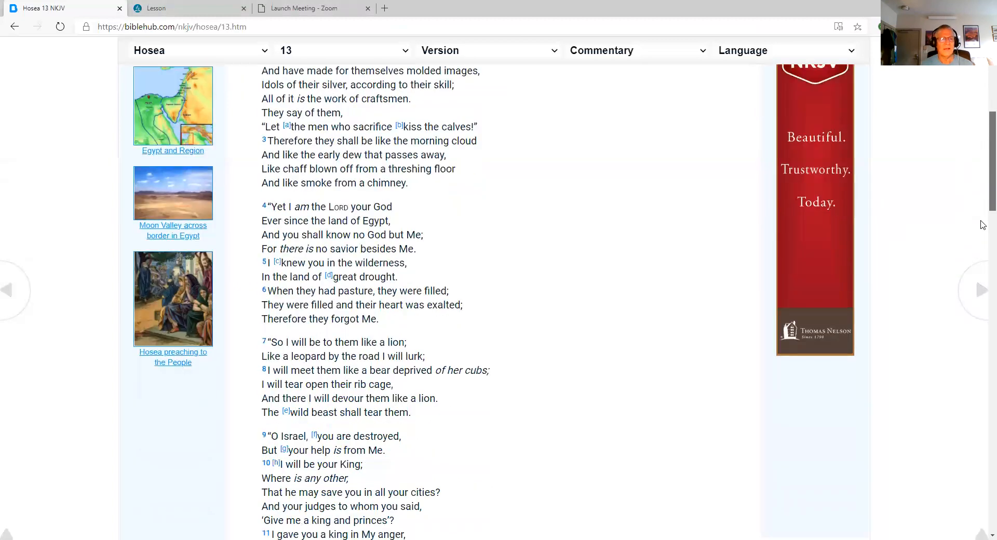
scroll("down", 3)
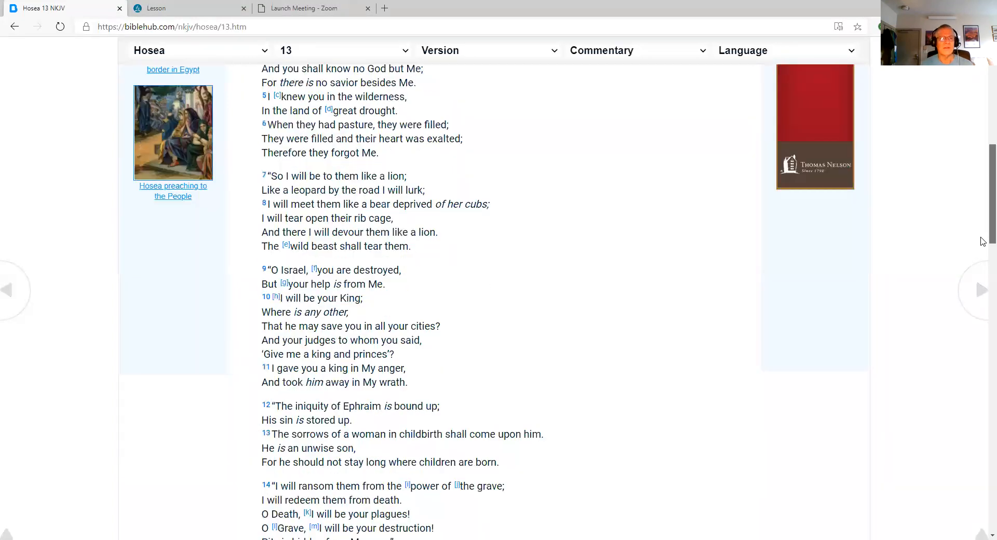
scroll("down", 3)
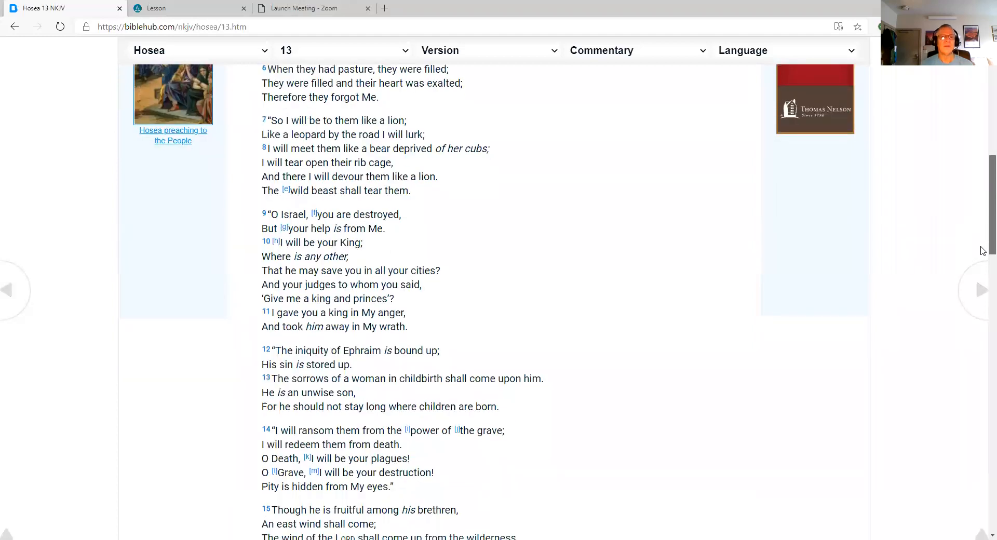
scroll("down", 3)
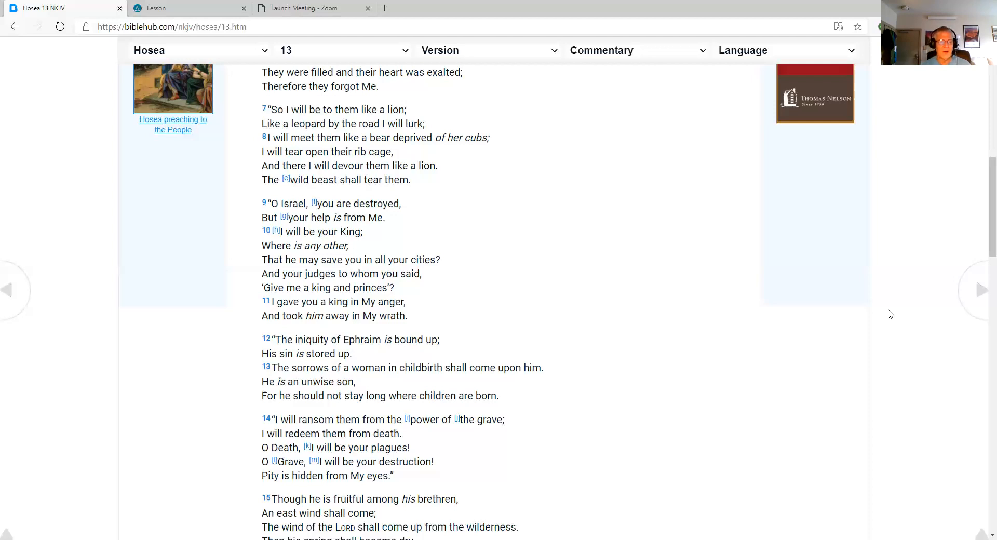
Read Hosea 13 verse 16 on Samaria's guilt and reach the footnotes.
scroll("down", 3)
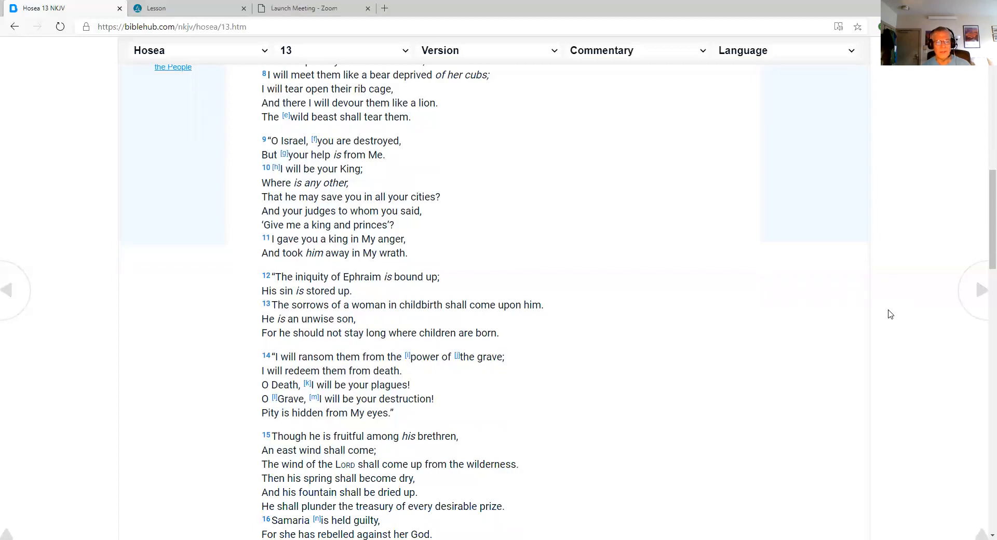
scroll("down", 3)
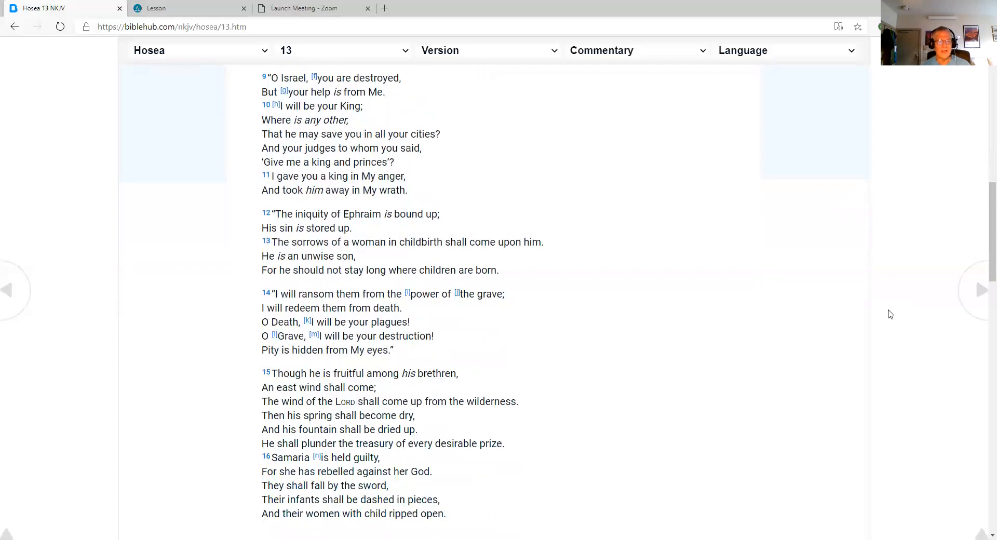
scroll("down", 3)
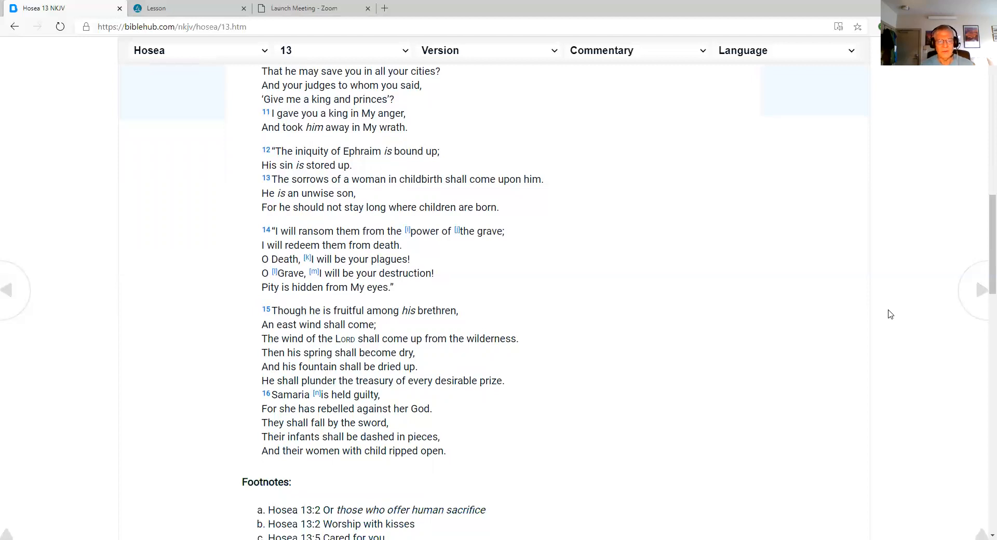
mouse_move(980, 290)
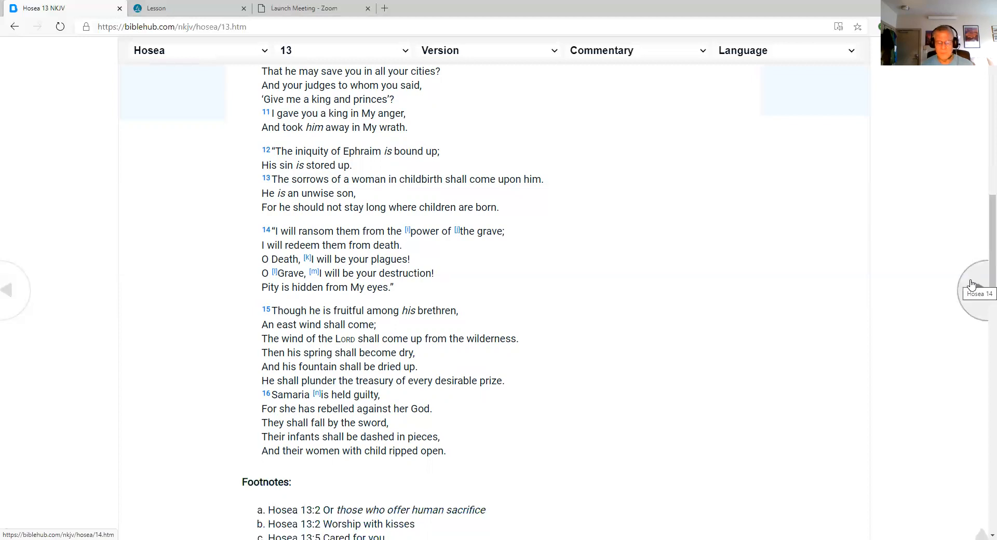
Advance to Hosea 14, 'Israel Restored at Last,' with the next-chapter arrow.
left_click(979, 290)
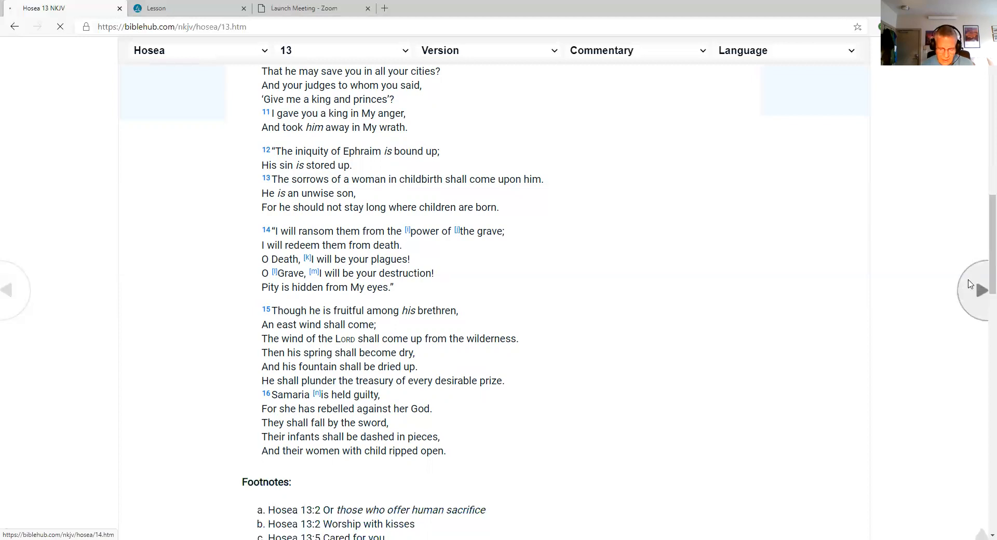
left_click(981, 290)
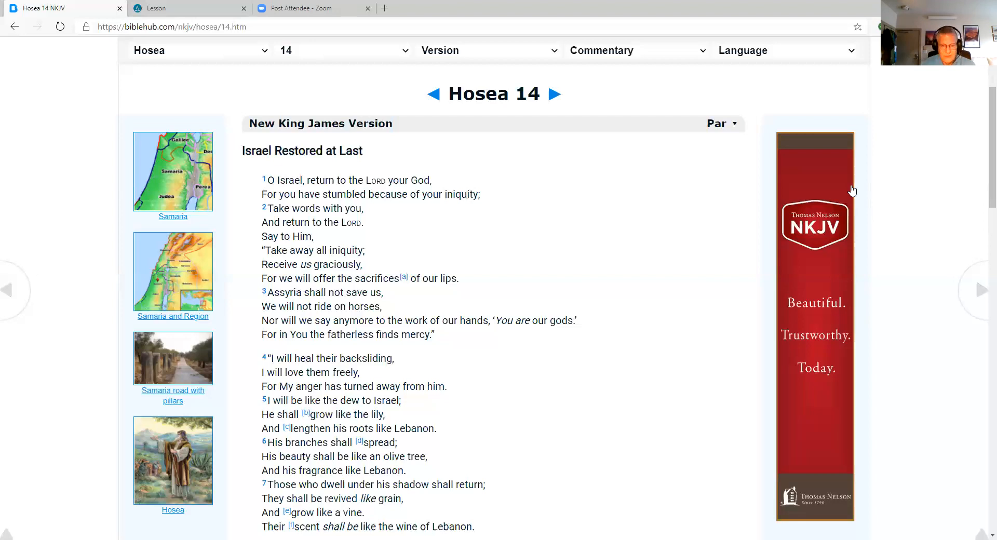
Scroll through Hosea 14 to its closing verse 9.
scroll("down", 3)
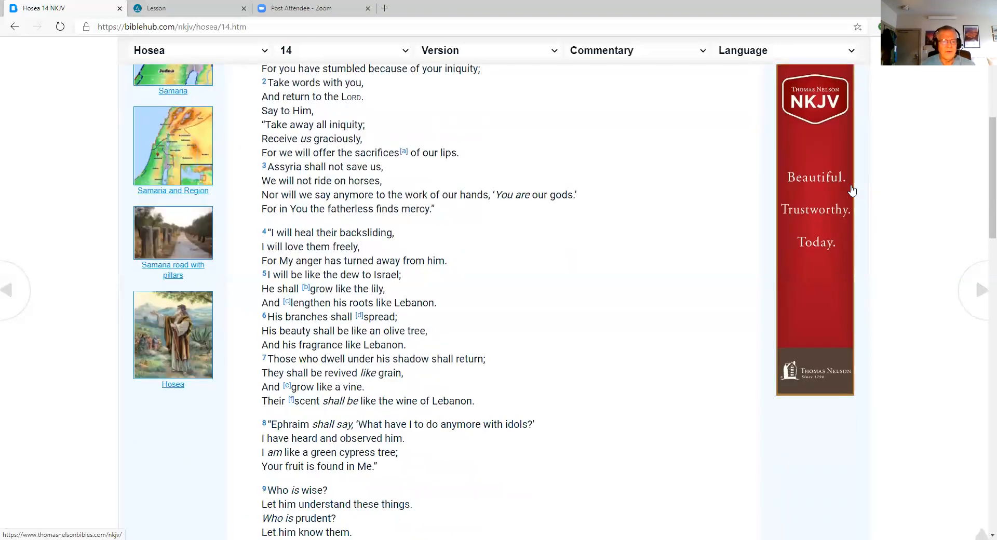
scroll("down", 3)
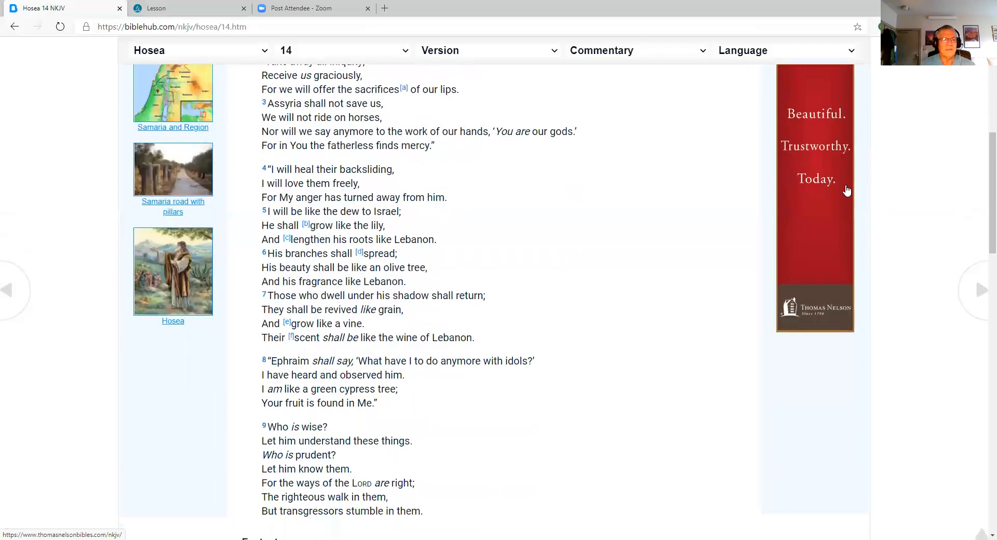
scroll("down", 3)
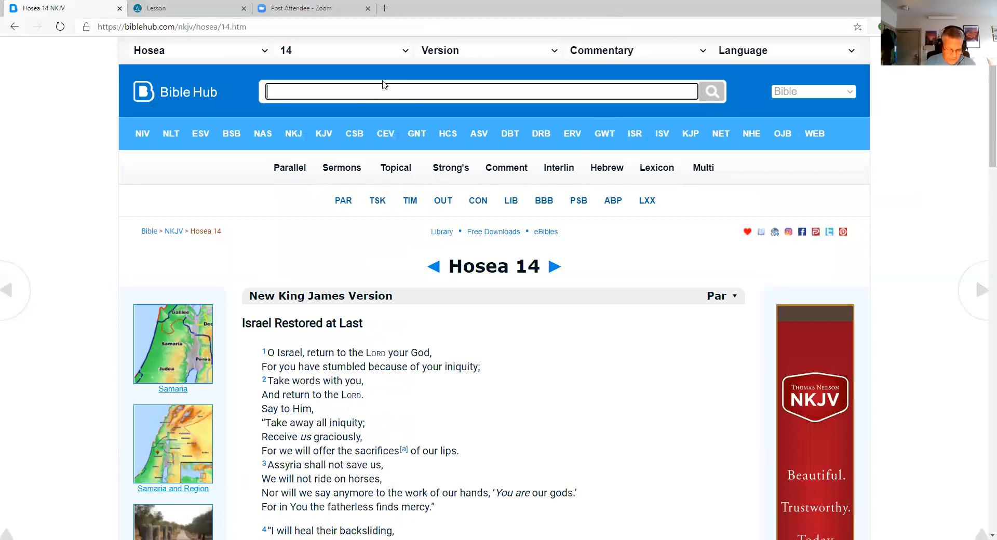
Enter 'Psalms' in the Bible Hub search box.
type("Psalms")
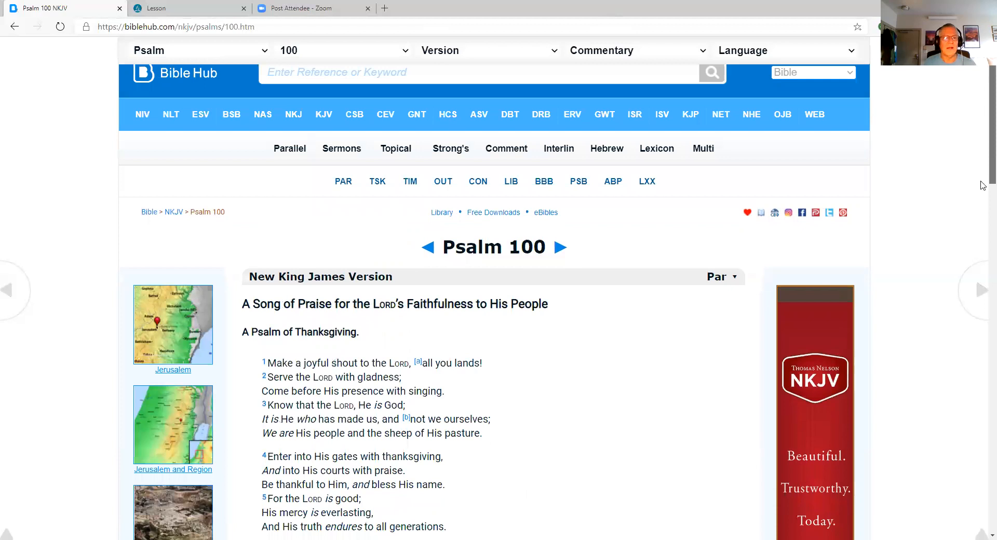
scroll("down", 3)
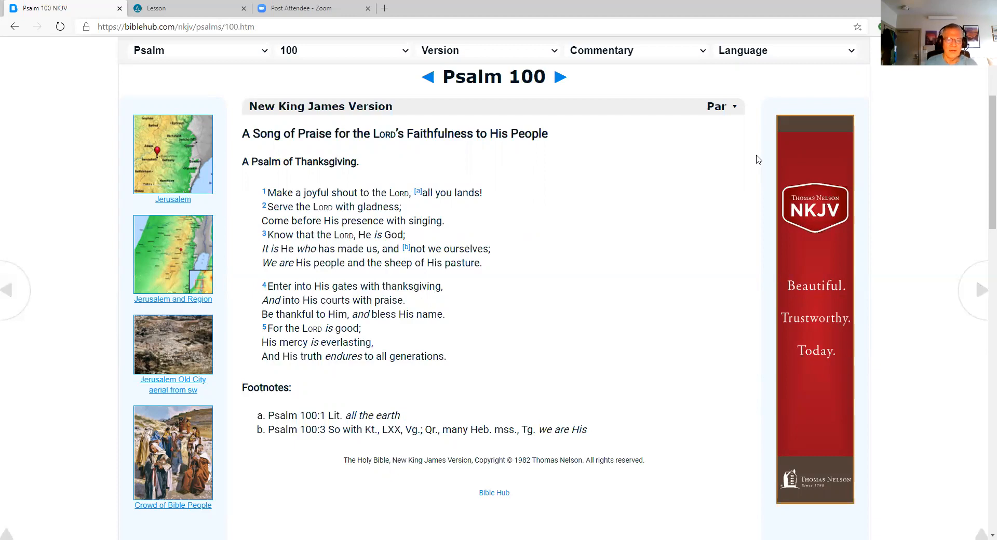
mouse_move(736, 153)
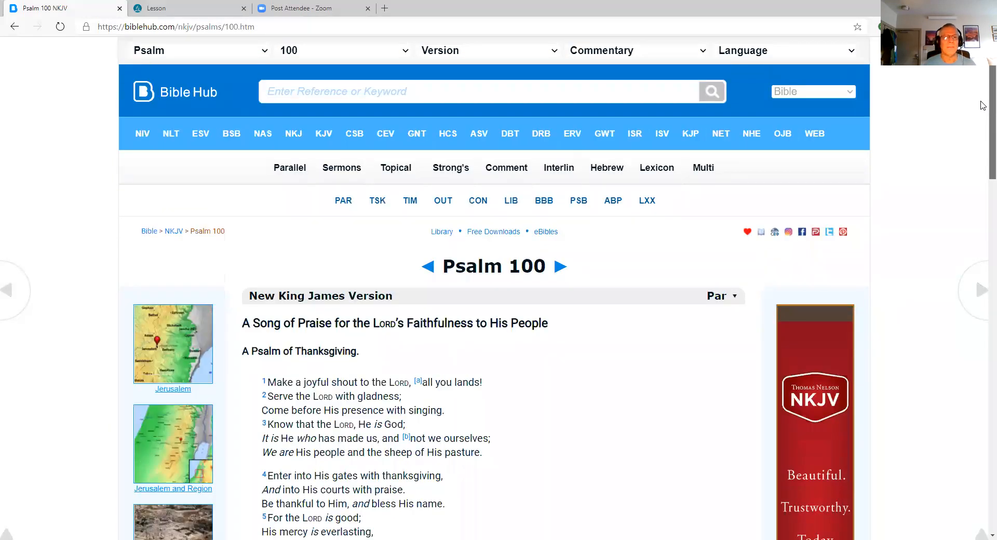
Search for Psalm 102 and view 'The Lord's Eternal Love,' verses 1–11.
type("Ps")
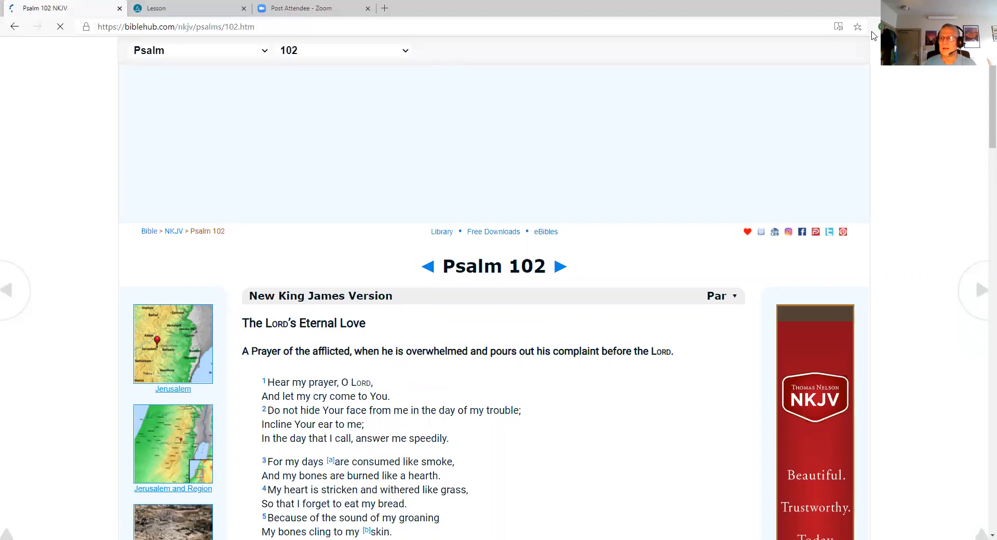
scroll("down", 3)
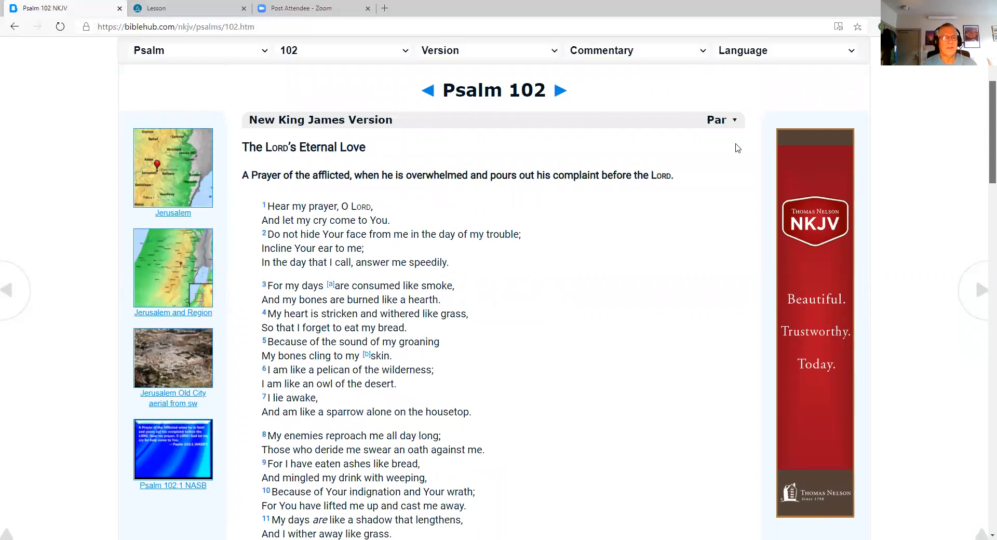
mouse_move(721, 152)
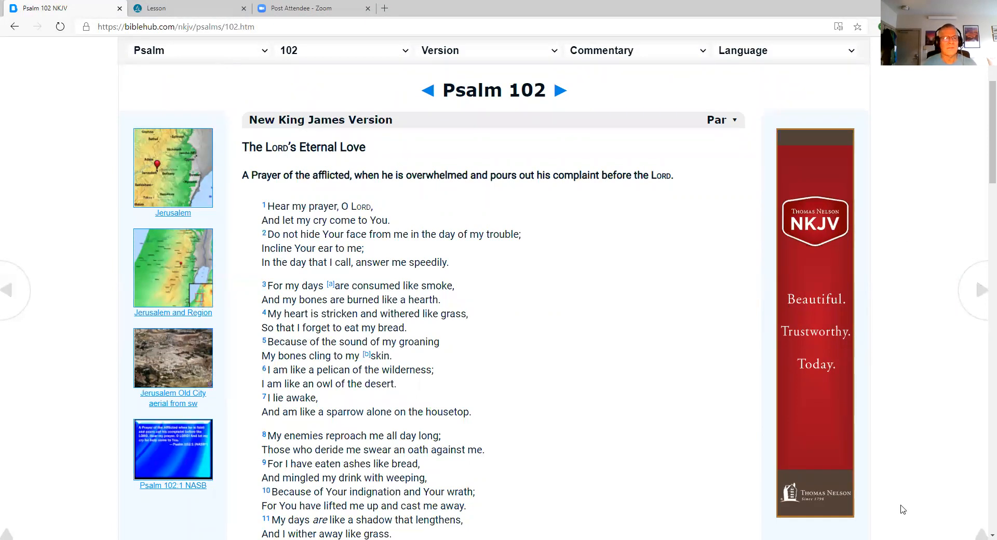
mouse_move(873, 510)
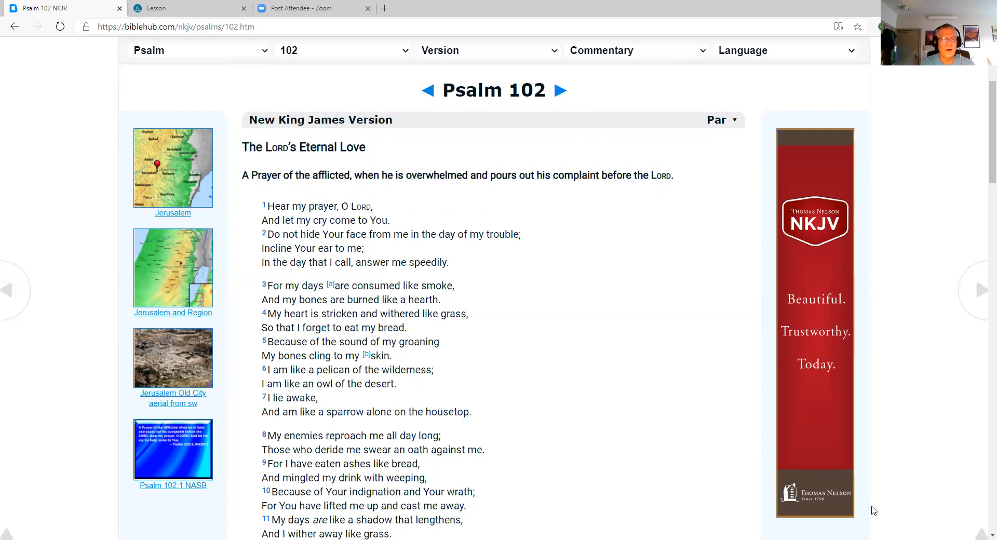
scroll("down", 3)
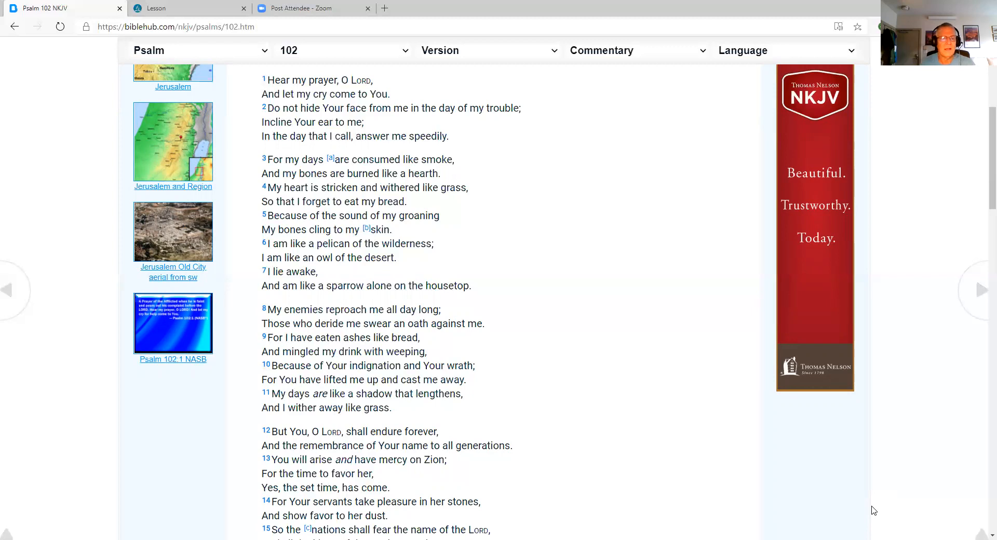
scroll("down", 3)
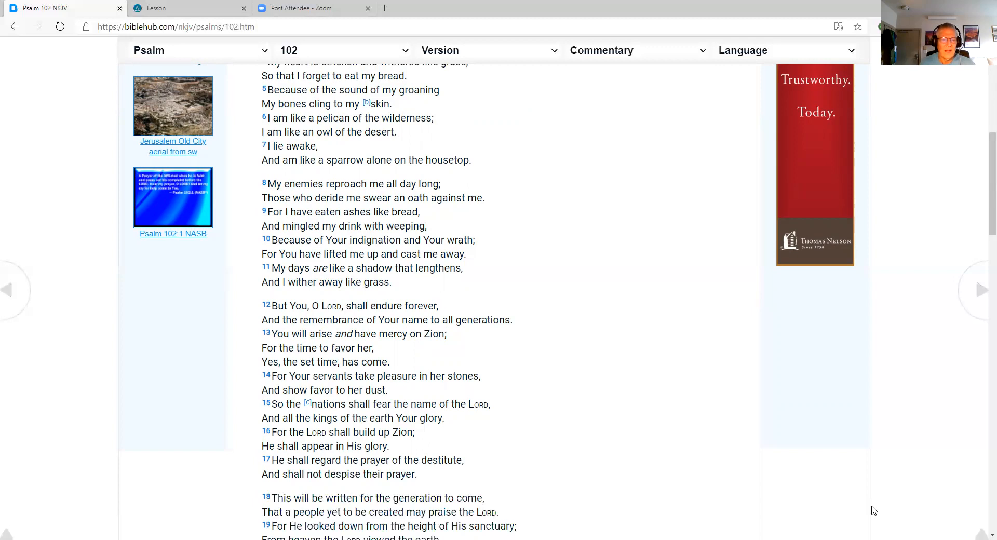
scroll("down", 3)
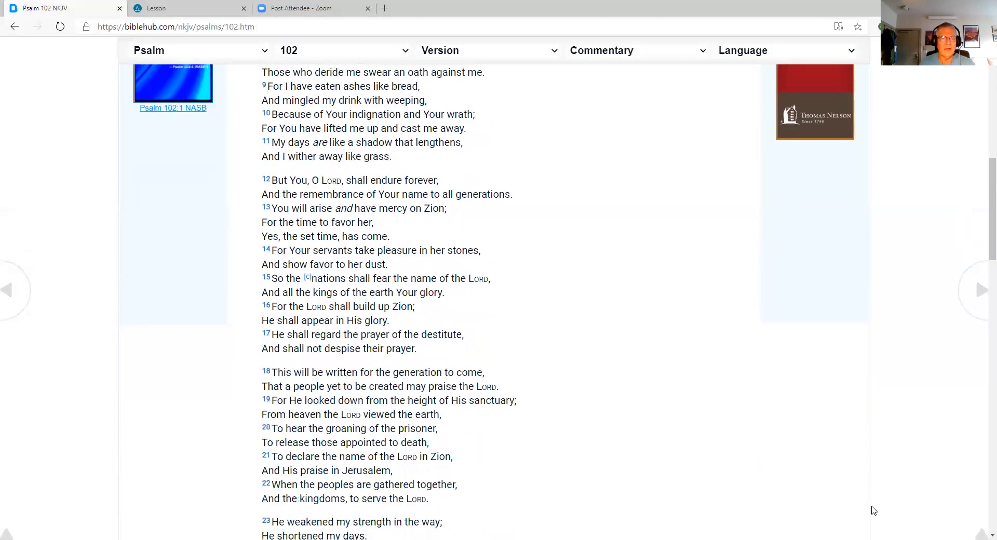
scroll("down", 3)
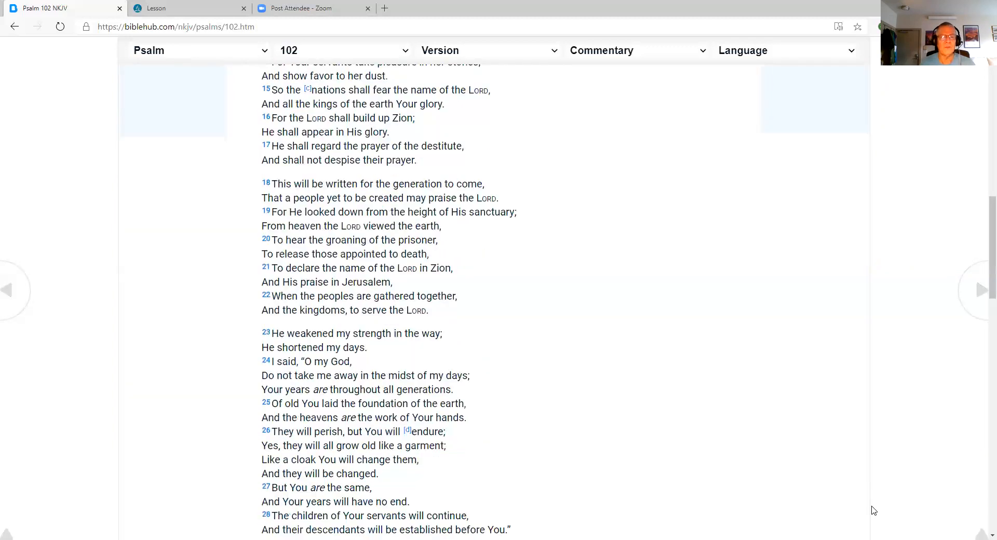
scroll("down", 3)
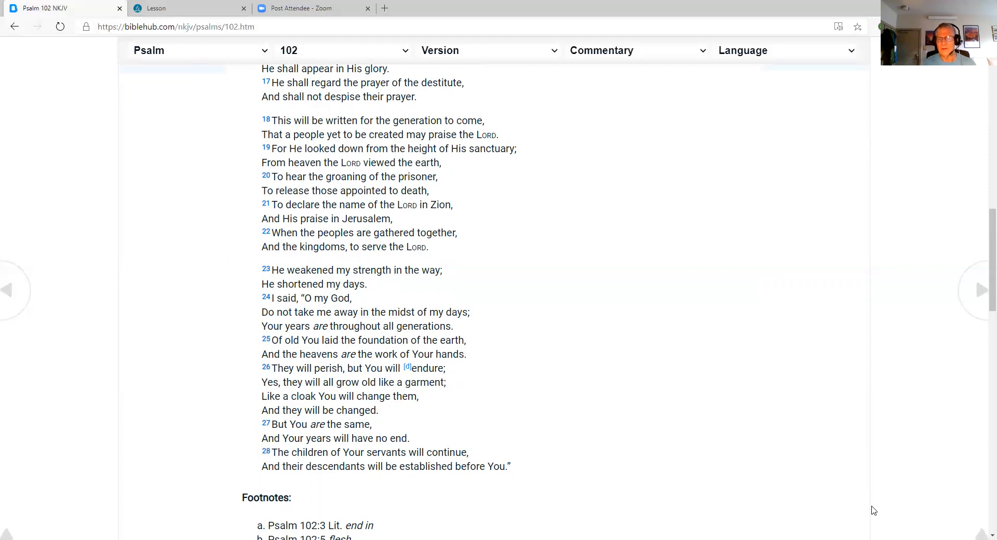
mouse_move(948, 486)
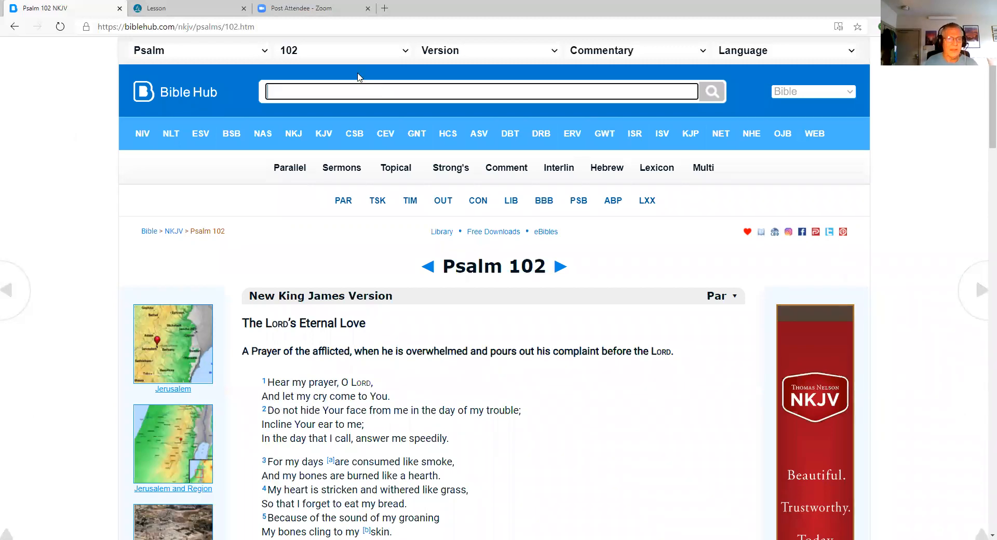
Search for Hebrews 5 and view 'Qualifications for High Priesthood,' verses 1–11.
type("He")
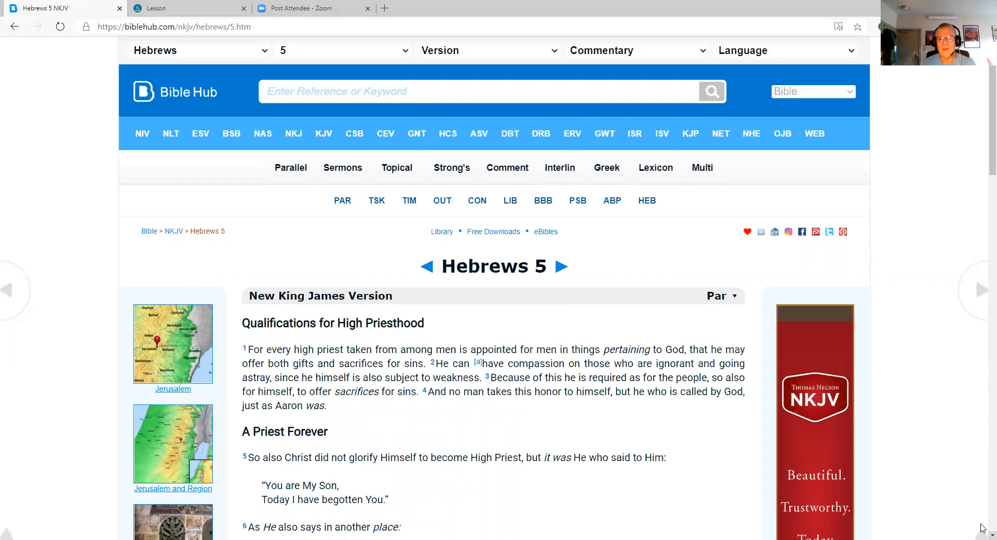
scroll("down", 3)
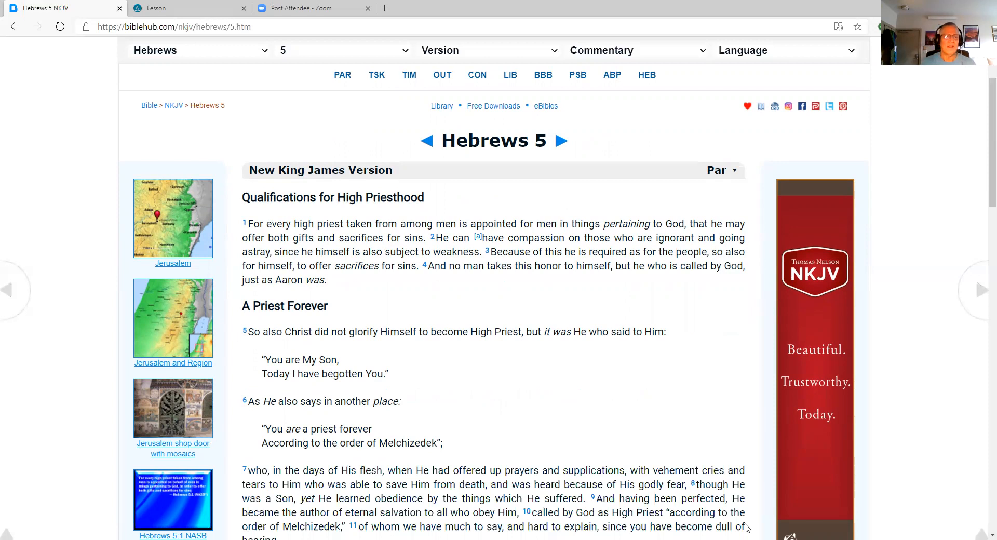
scroll("down", 3)
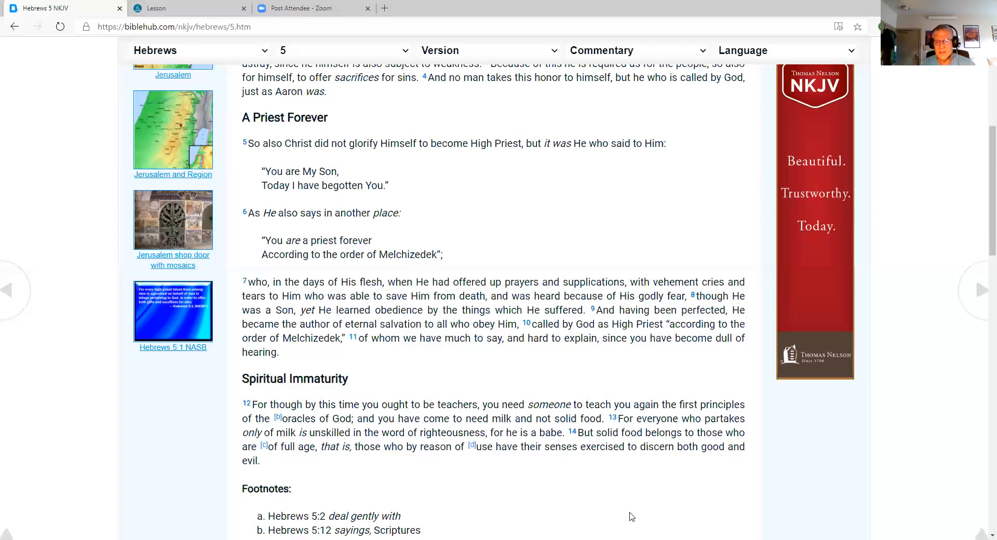
mouse_move(437, 507)
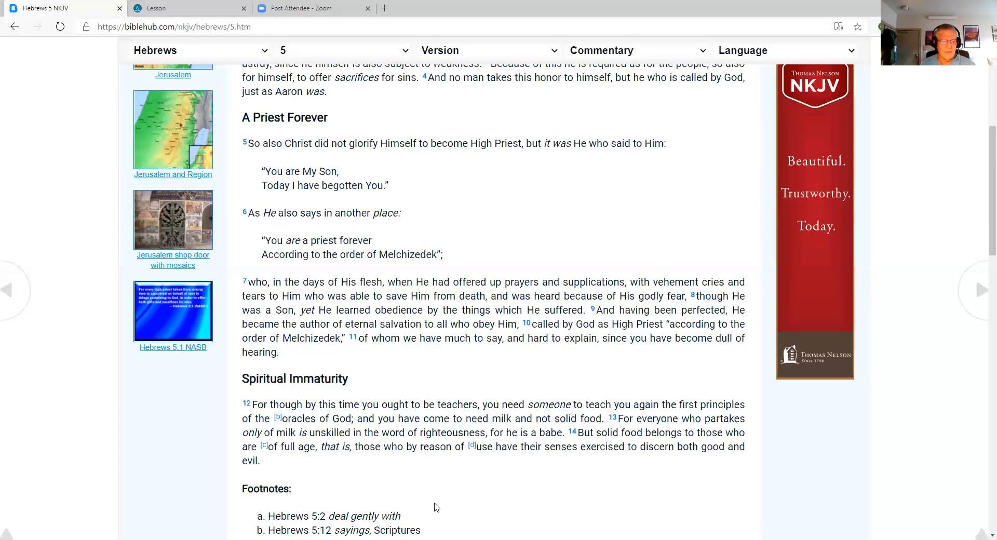